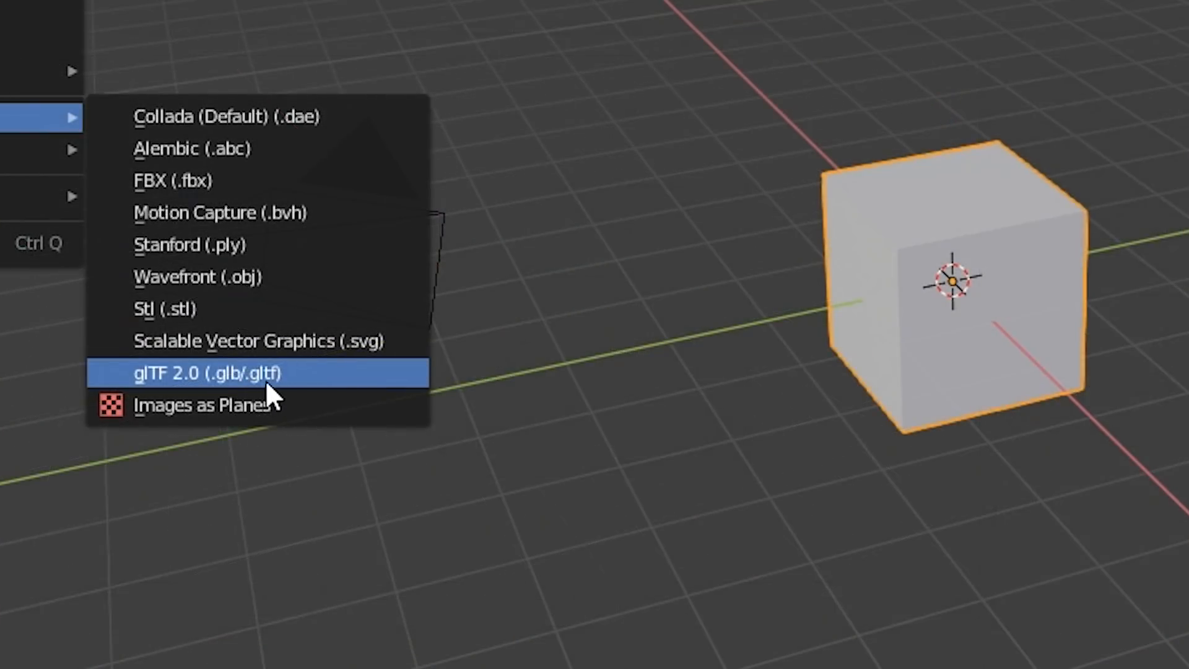
# Load the FlightHelmet glTF sample into Blender's Layout workspace, listing its mesh parts in the collection
pyautogui.click(205, 372)
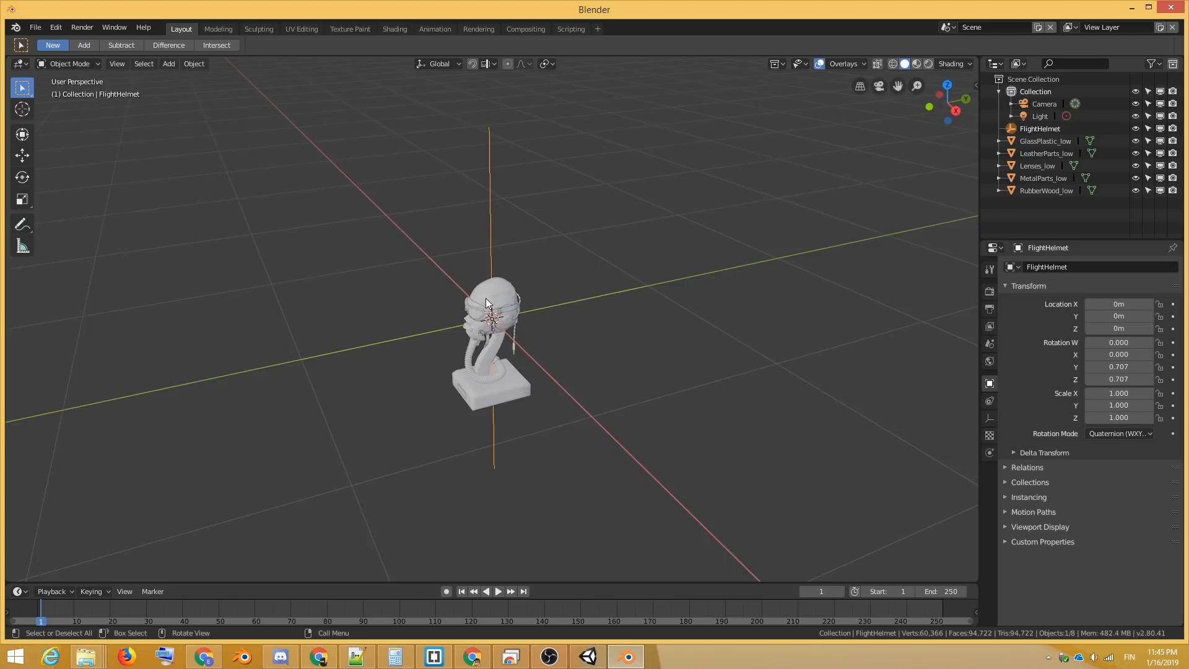
pyautogui.moveTo(606, 437)
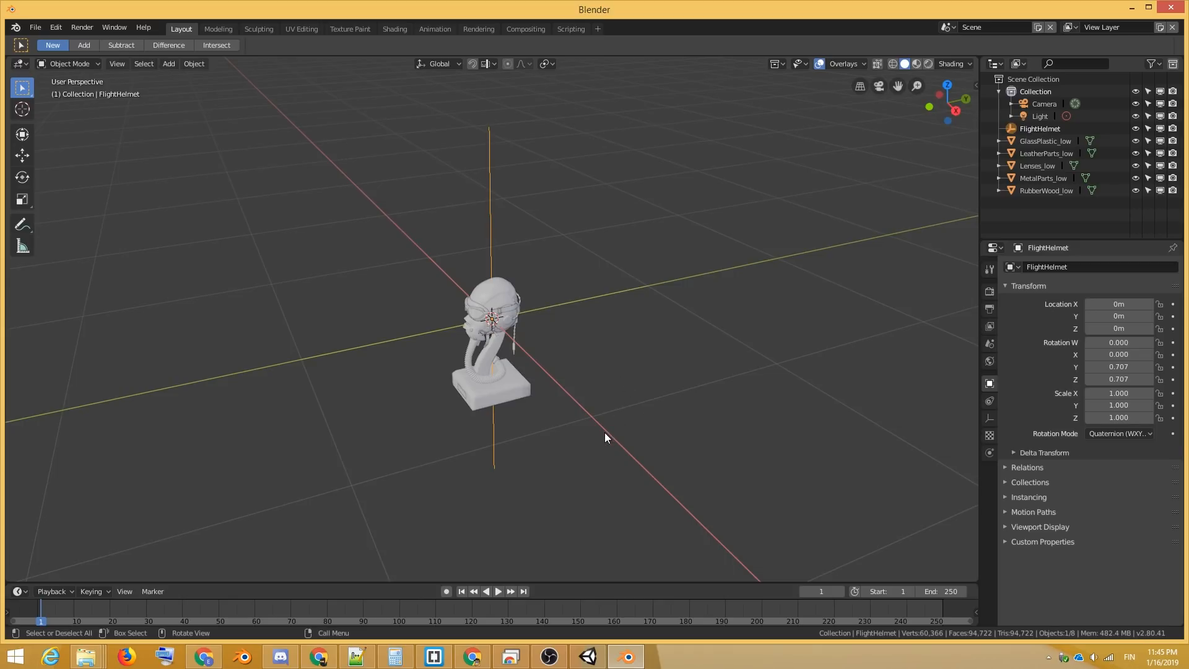
# Switch viewport shading to Look Dev and inspect the LeatherPartsMat nodes in the Shader Editor
pyautogui.click(916, 64)
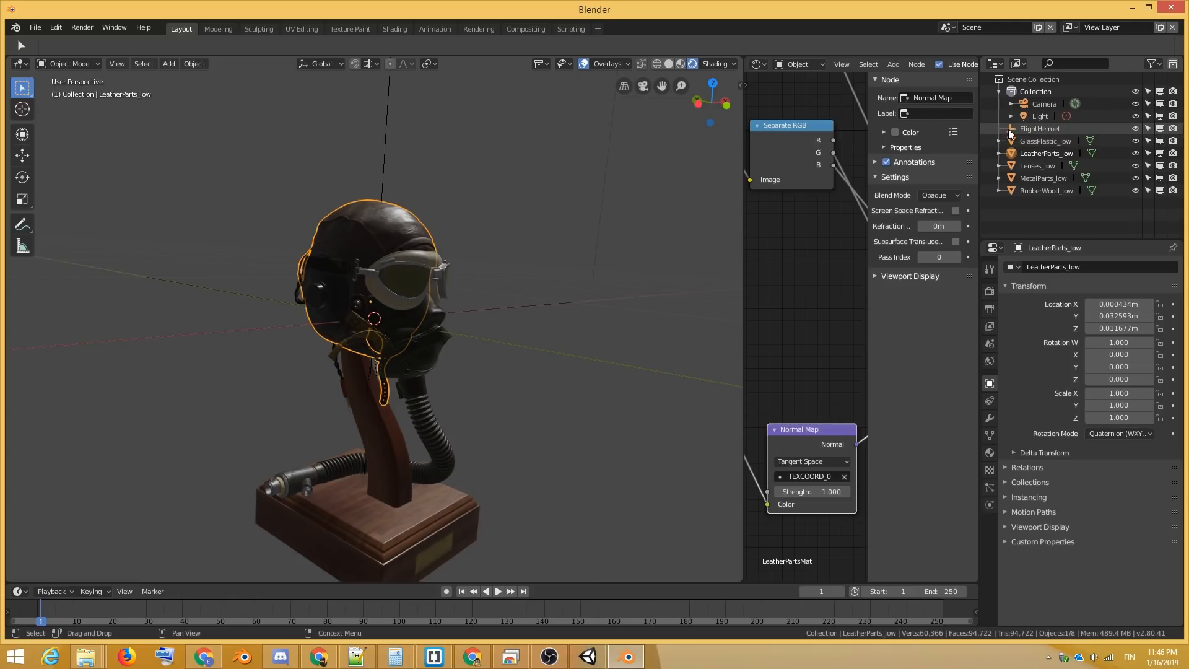
# Select FlightHelmet with all its child parts and choose File > Export > glTF 2.0
pyautogui.click(1040, 128)
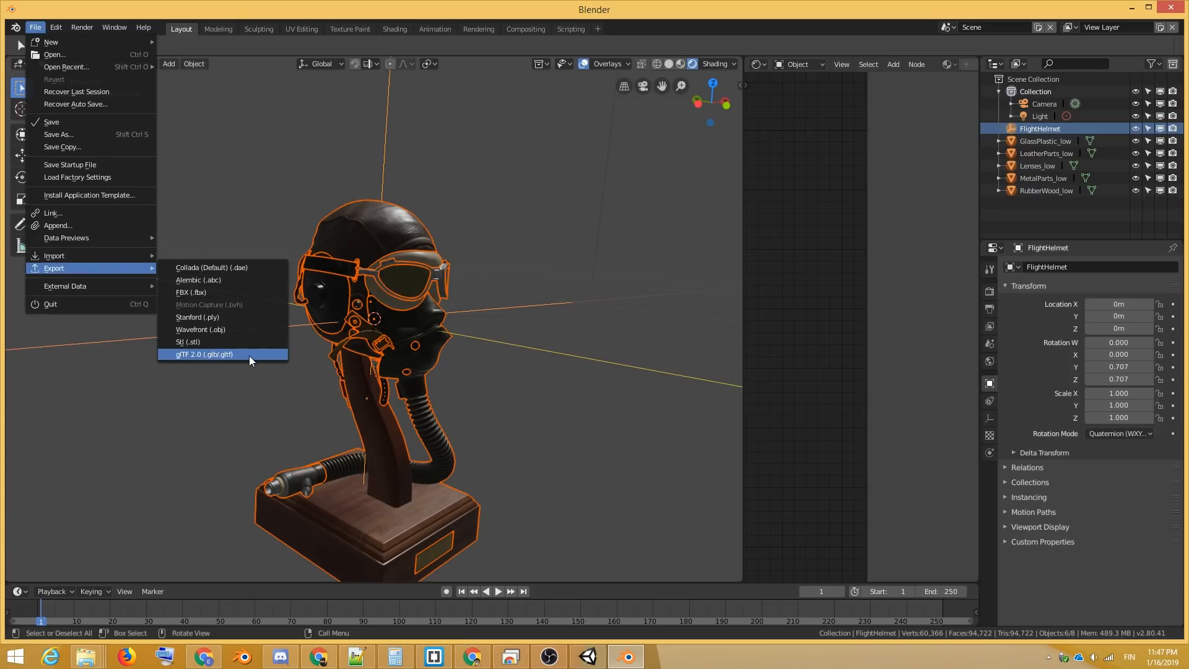
# Export selected objects only as binary glTF named 'export to unity.glb', reviewing Objects and Animation options
pyautogui.click(203, 354)
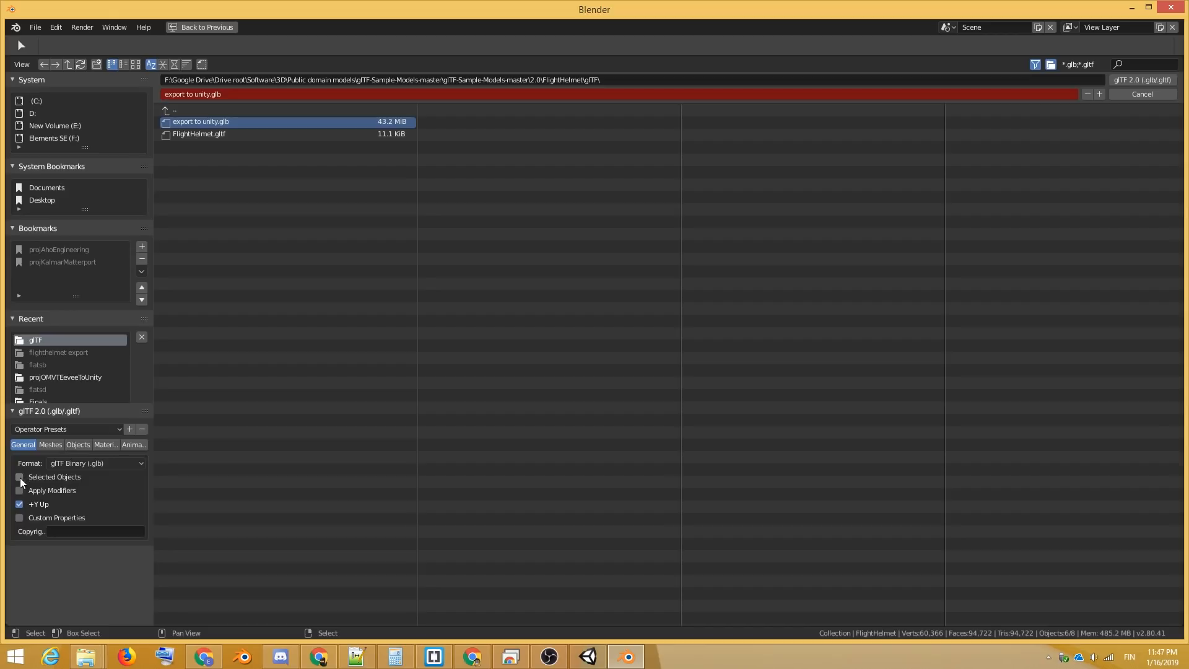
pyautogui.click(20, 476)
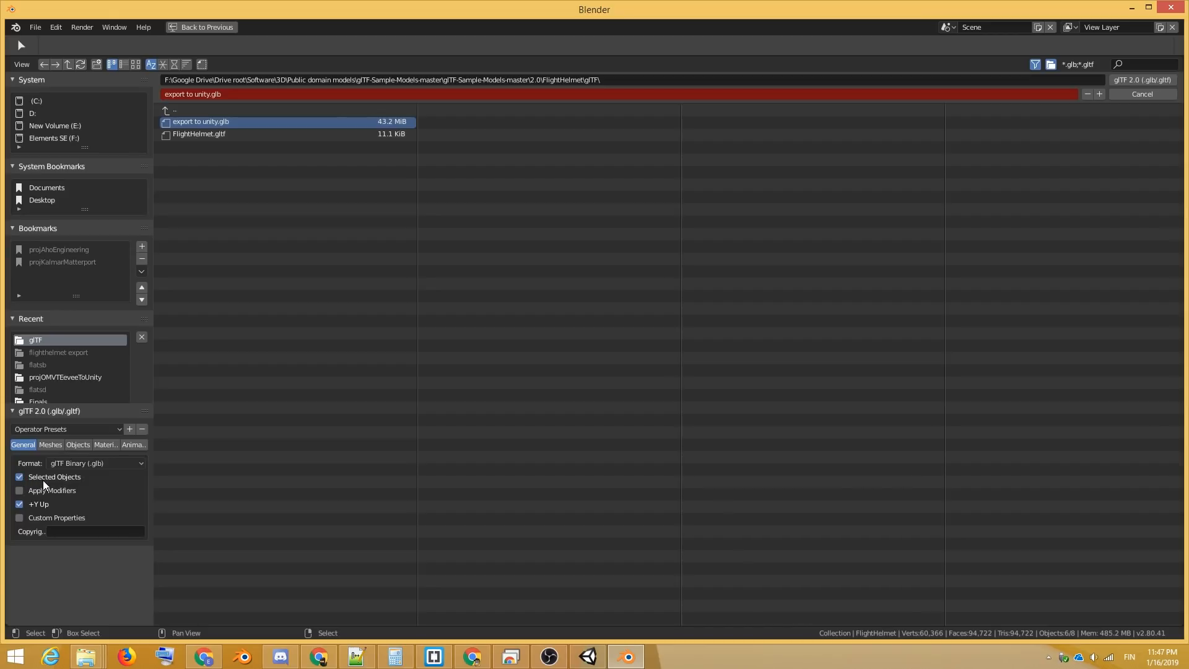
pyautogui.click(77, 445)
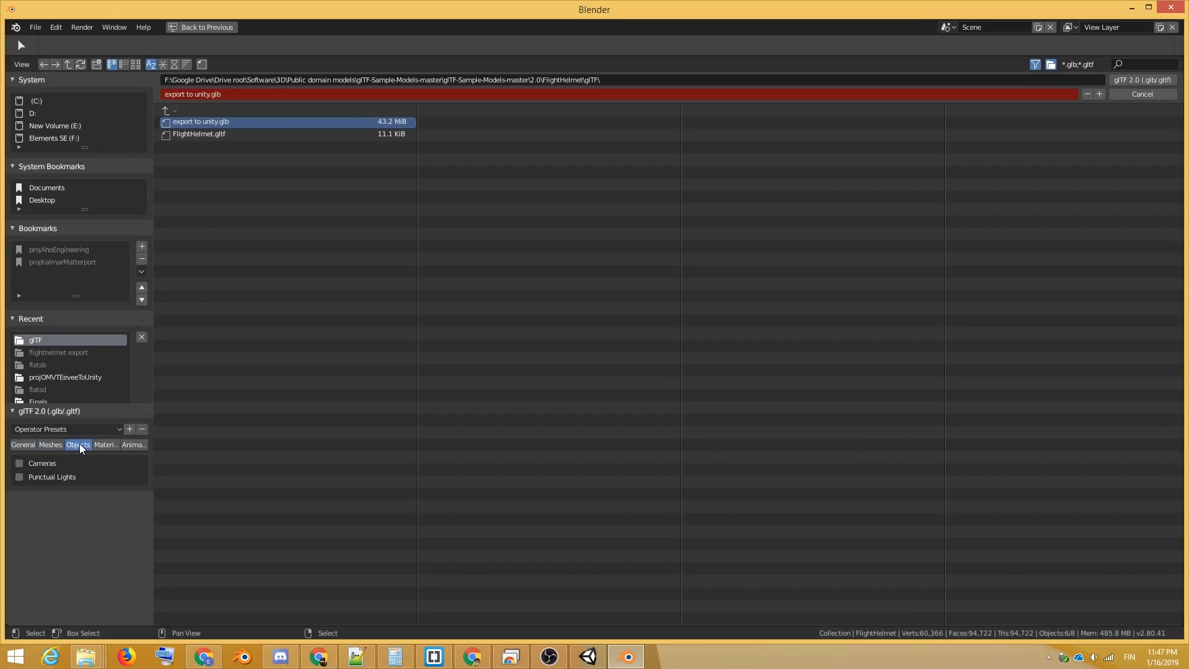
pyautogui.click(134, 445)
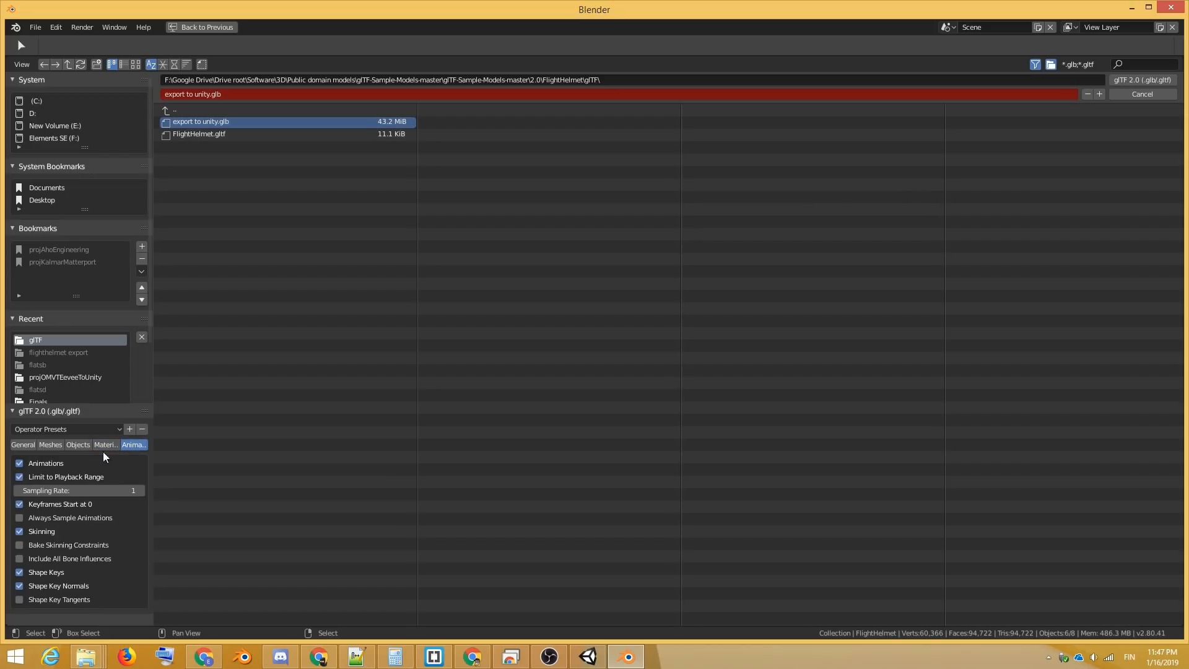
pyautogui.moveTo(54, 604)
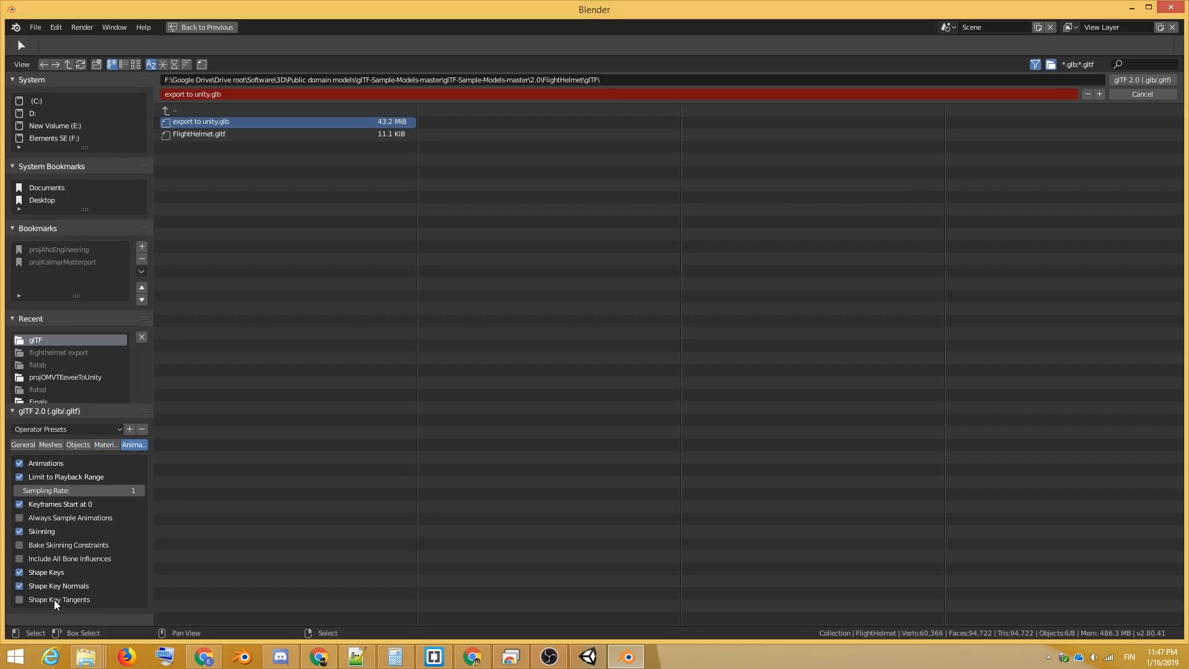
pyautogui.click(1141, 80)
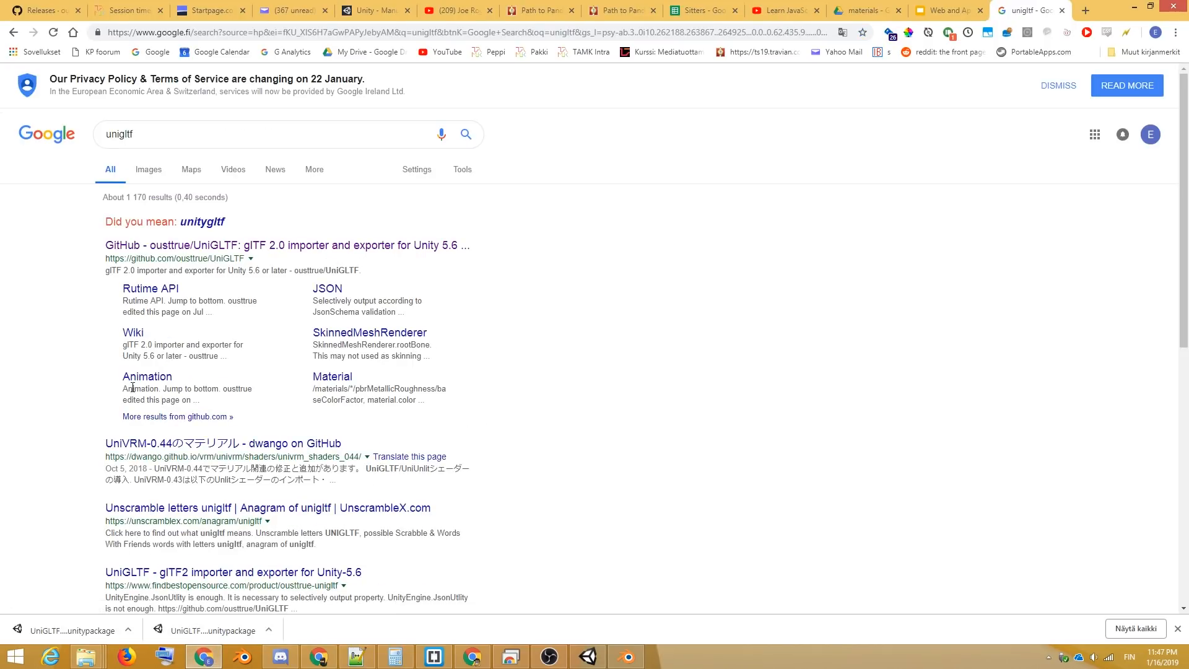
# Download UniGLTF-1.27.unitypackage from the UniGLTF GitHub repository's Releases page
pyautogui.click(287, 246)
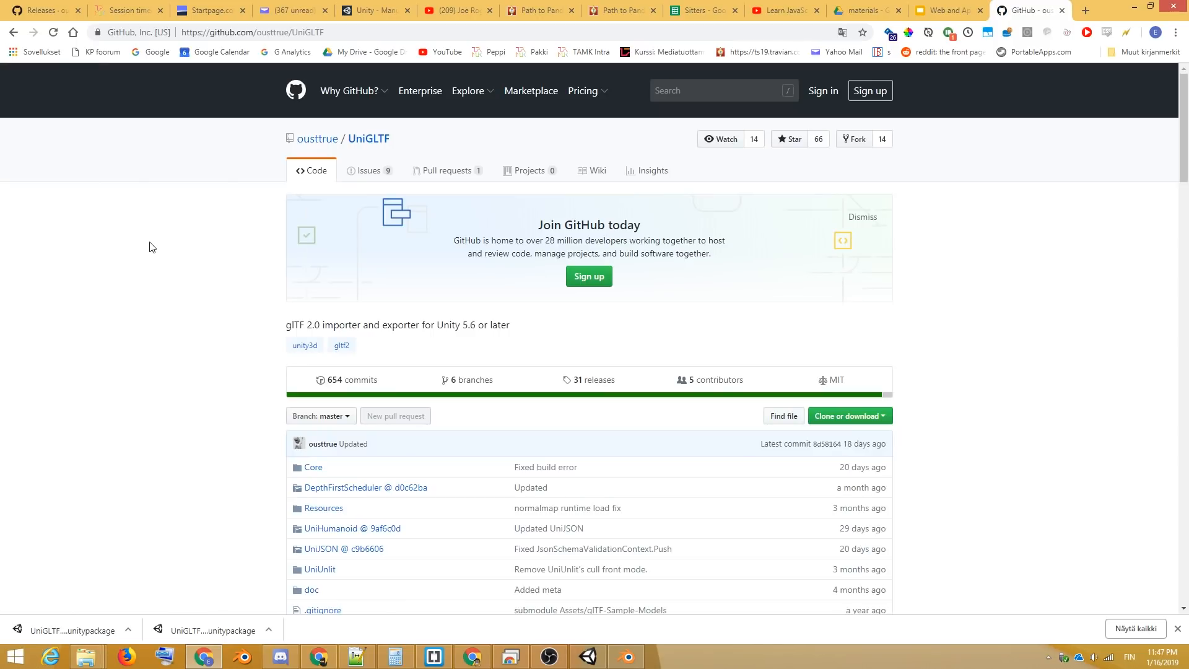
pyautogui.click(594, 379)
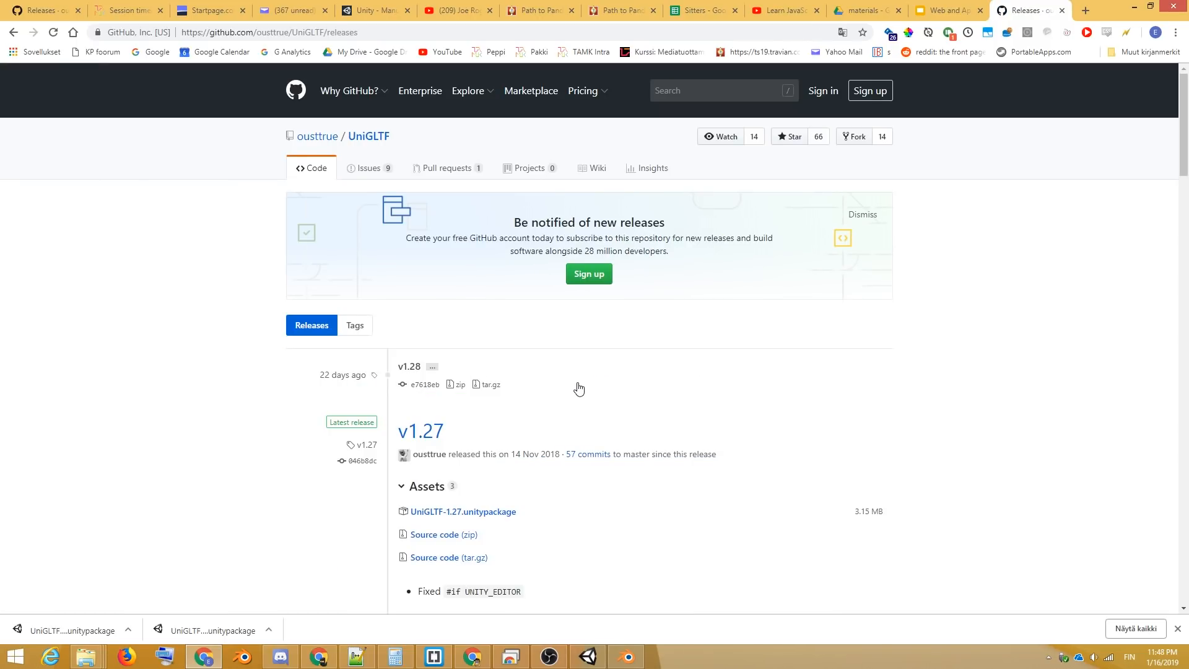
pyautogui.click(463, 511)
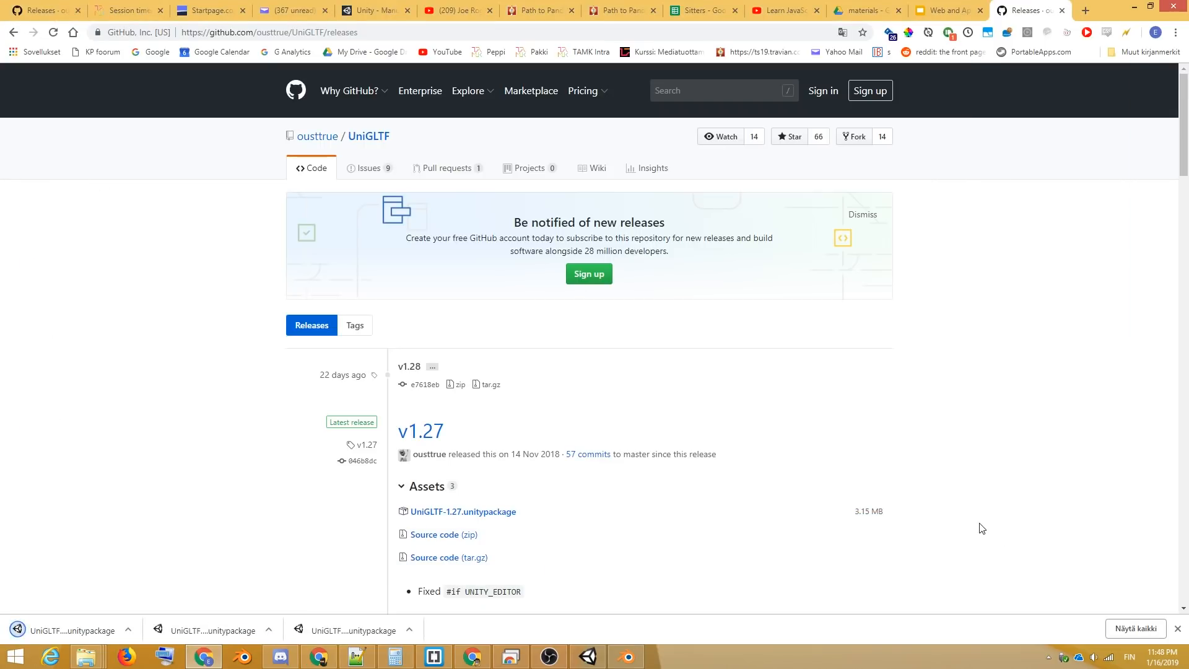
# Install the UniGLTF-1.27 package, import the helmet .glb, and save it into a new Prefabs folder
pyautogui.click(586, 655)
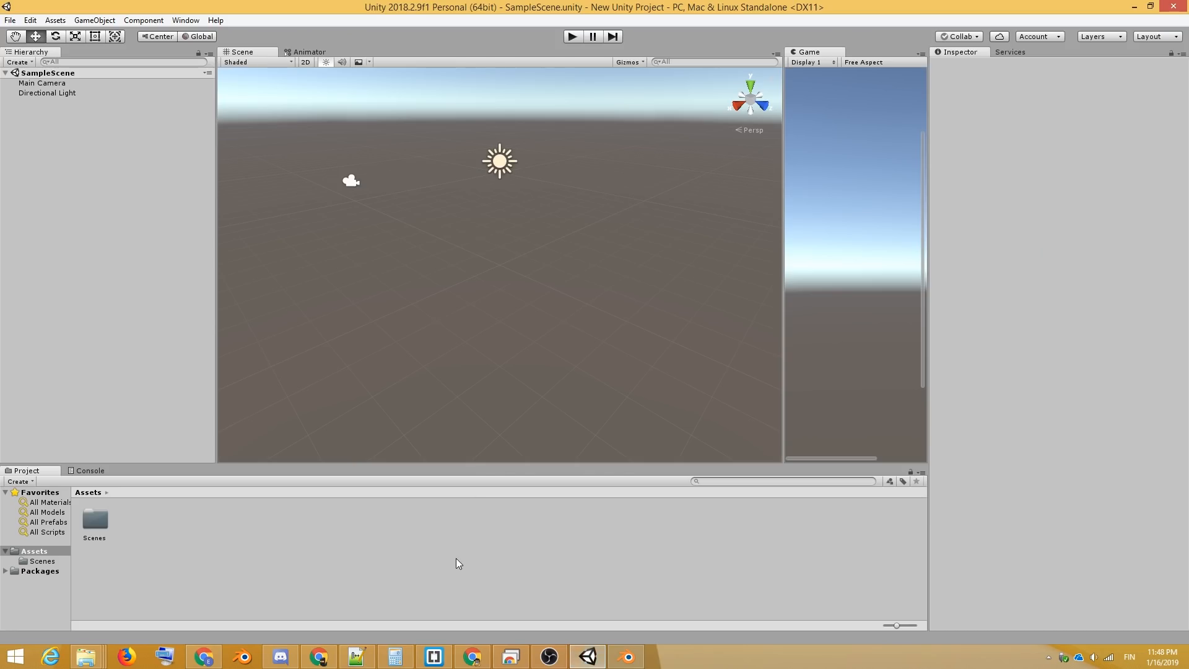
pyautogui.rightClick(457, 563)
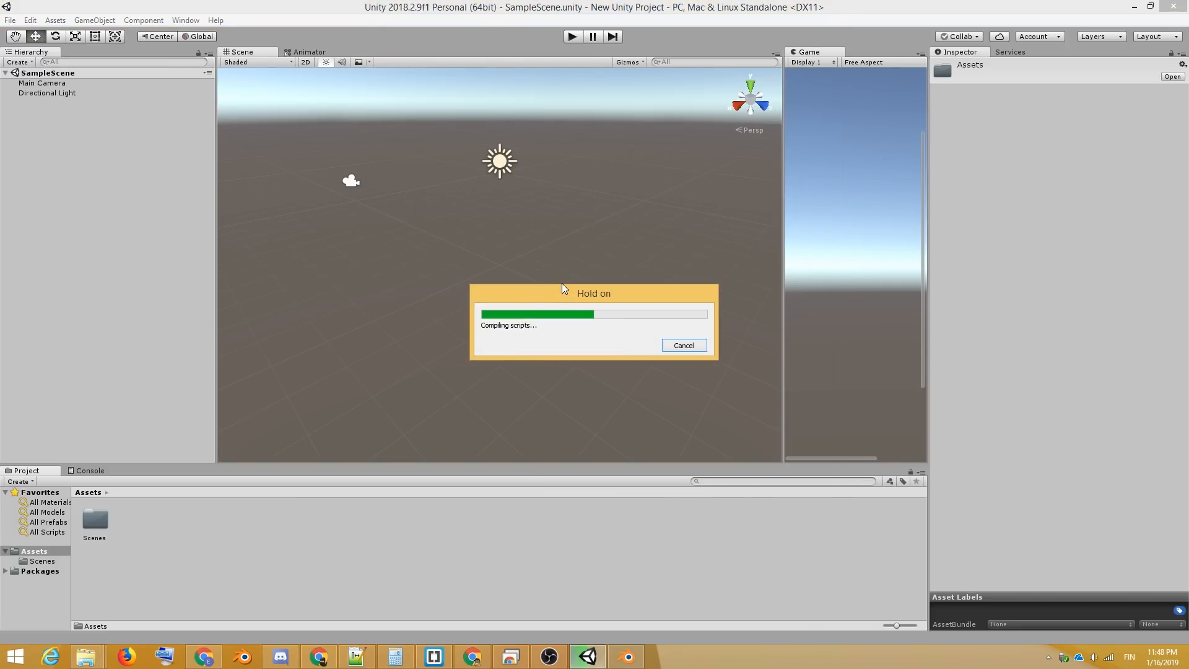
pyautogui.click(193, 20)
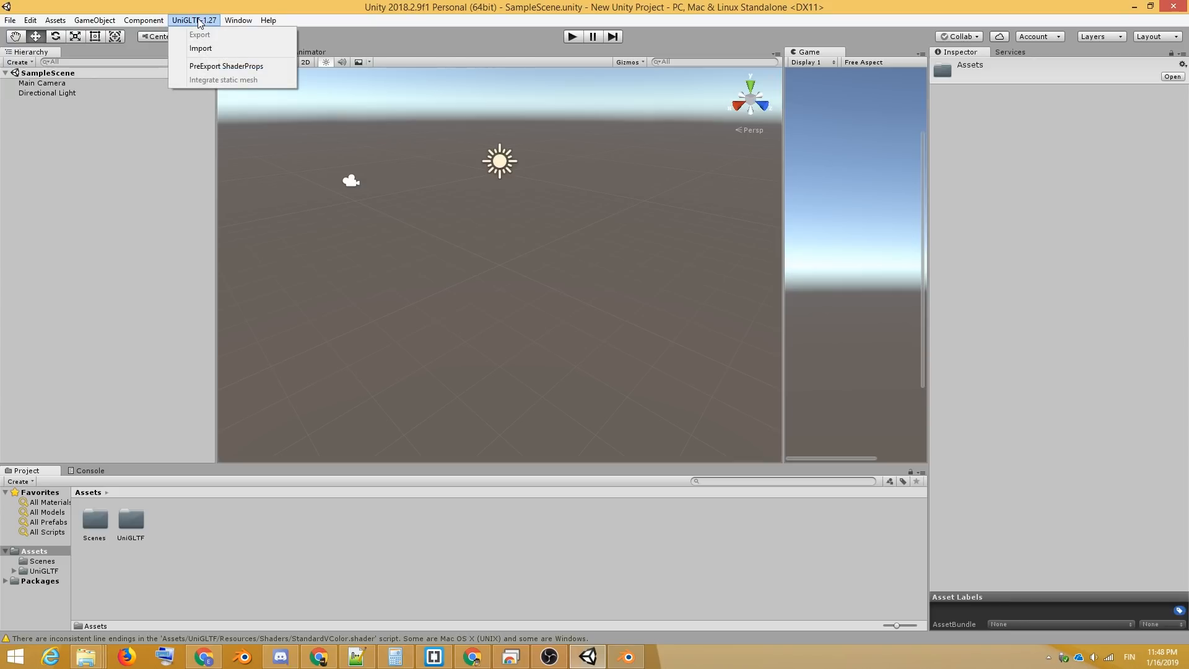
pyautogui.click(200, 47)
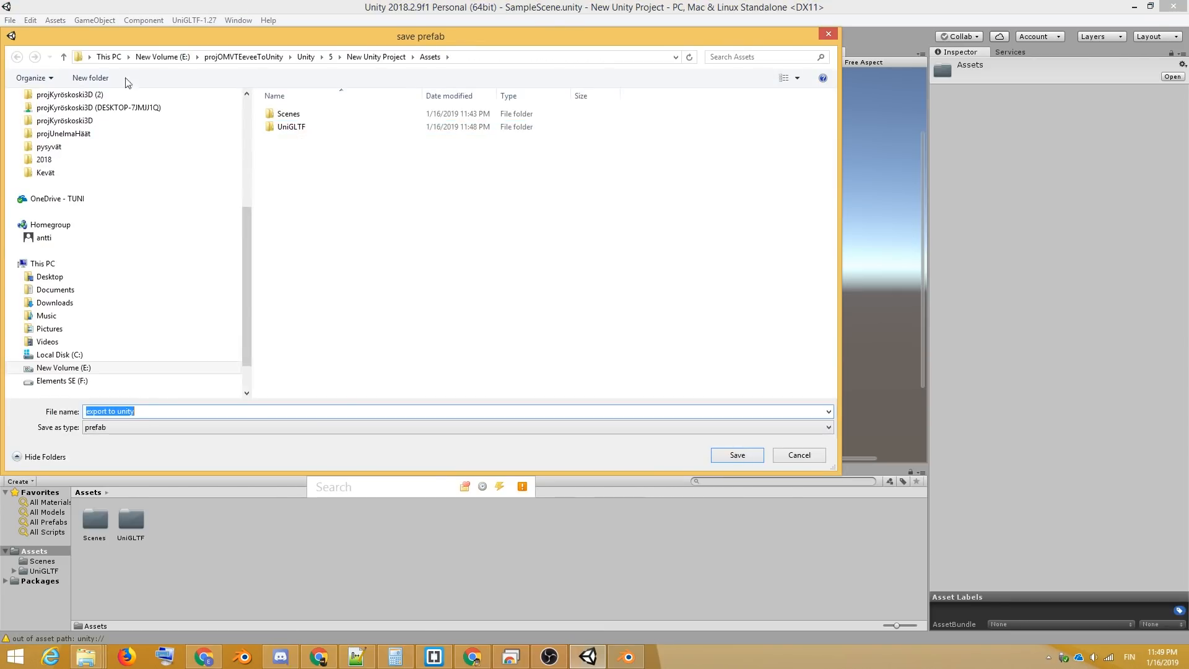
pyautogui.click(89, 78)
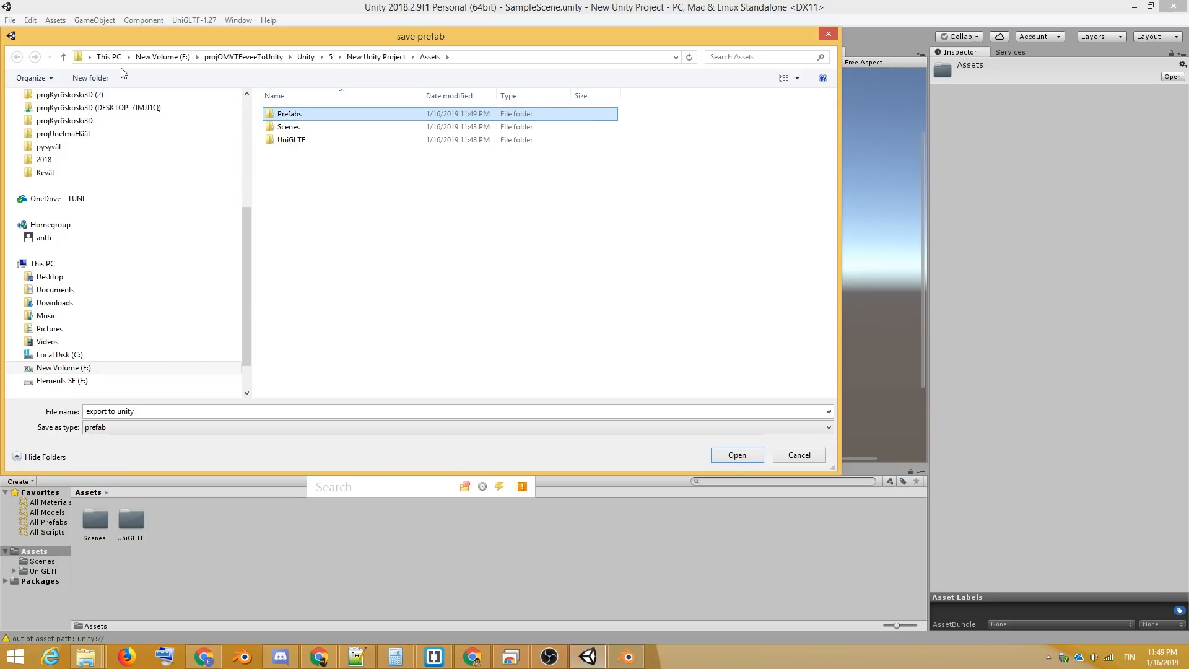
pyautogui.click(734, 455)
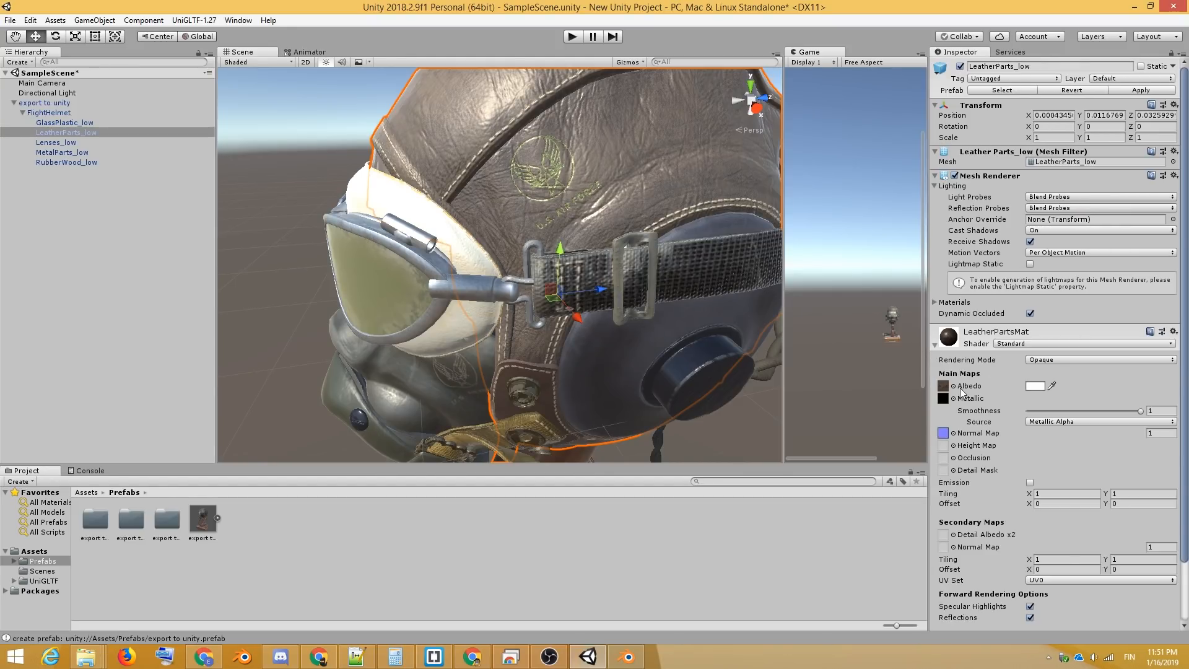
pyautogui.moveTo(974, 450)
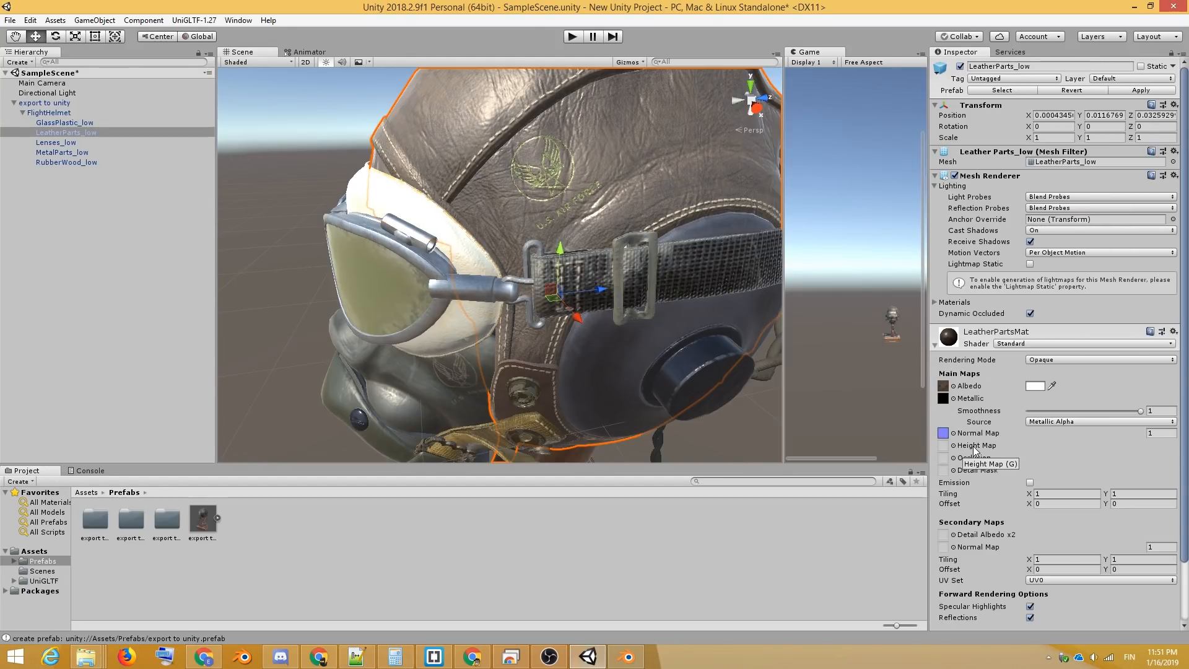